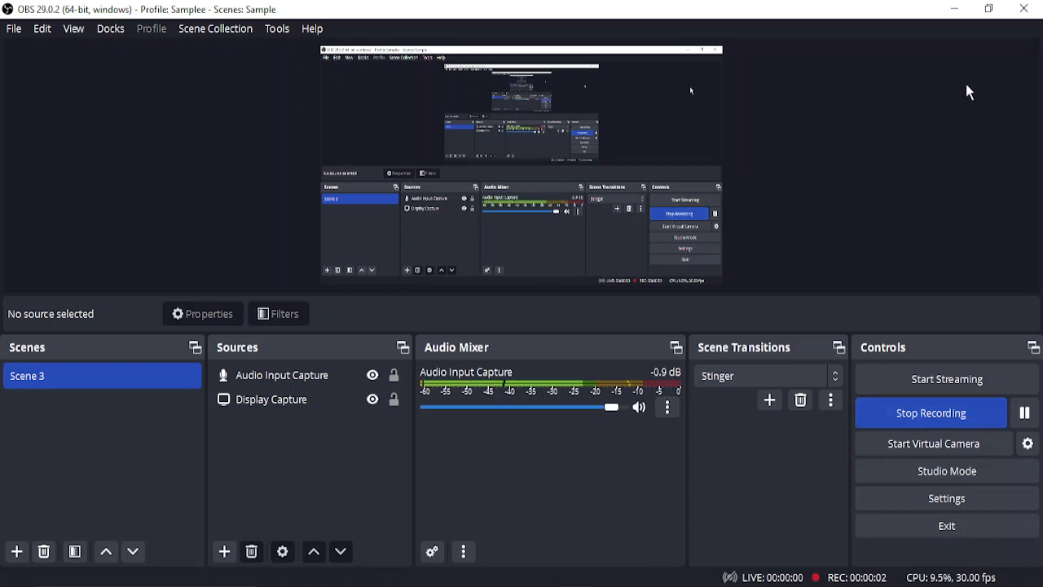
pyautogui.moveTo(980, 26)
pyautogui.write('co')
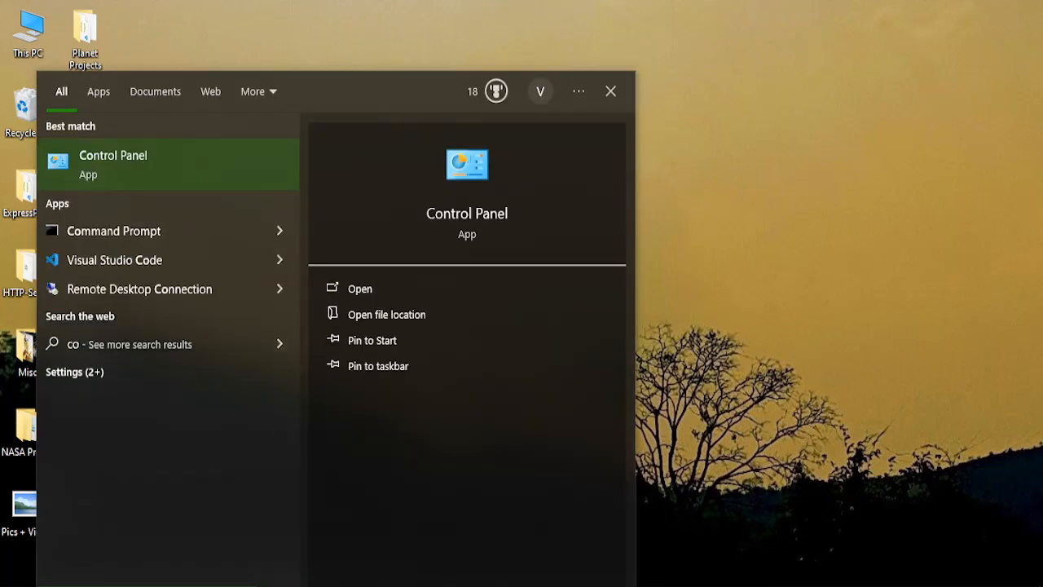
# Launch Control Panel from the Start search best match.
pyautogui.click(359, 288)
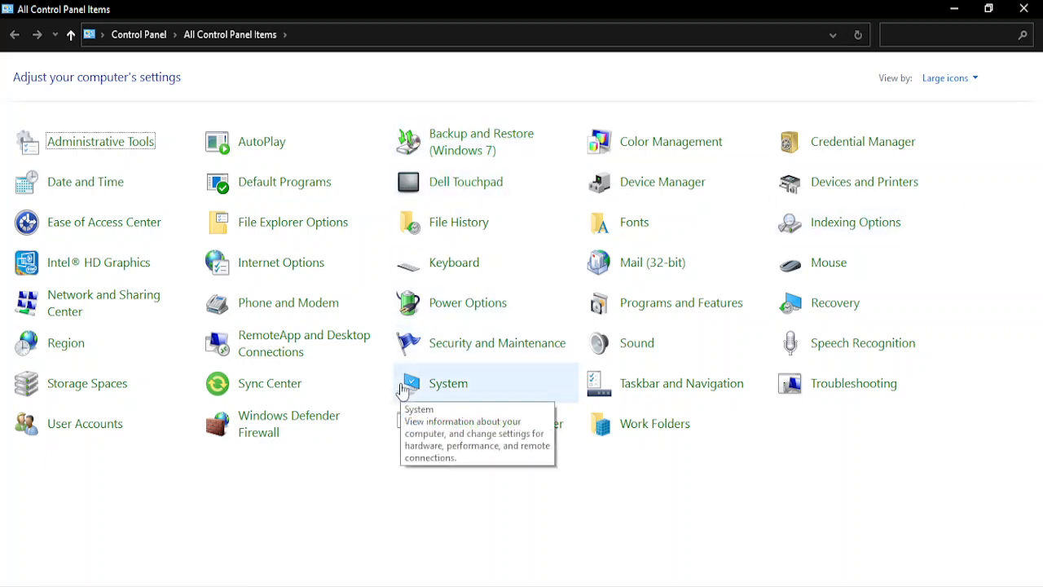
pyautogui.moveTo(993, 150)
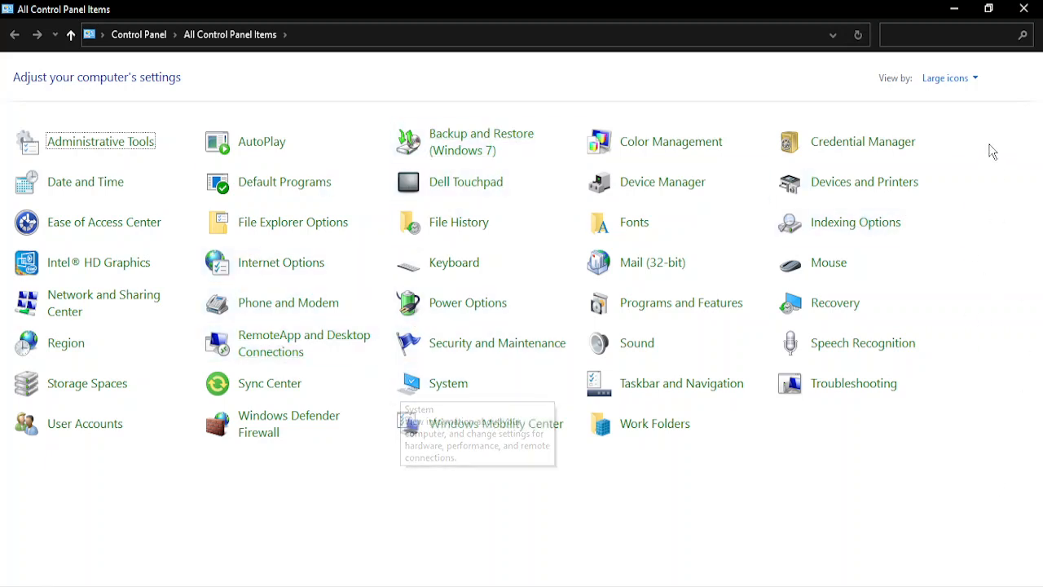
pyautogui.moveTo(960, 86)
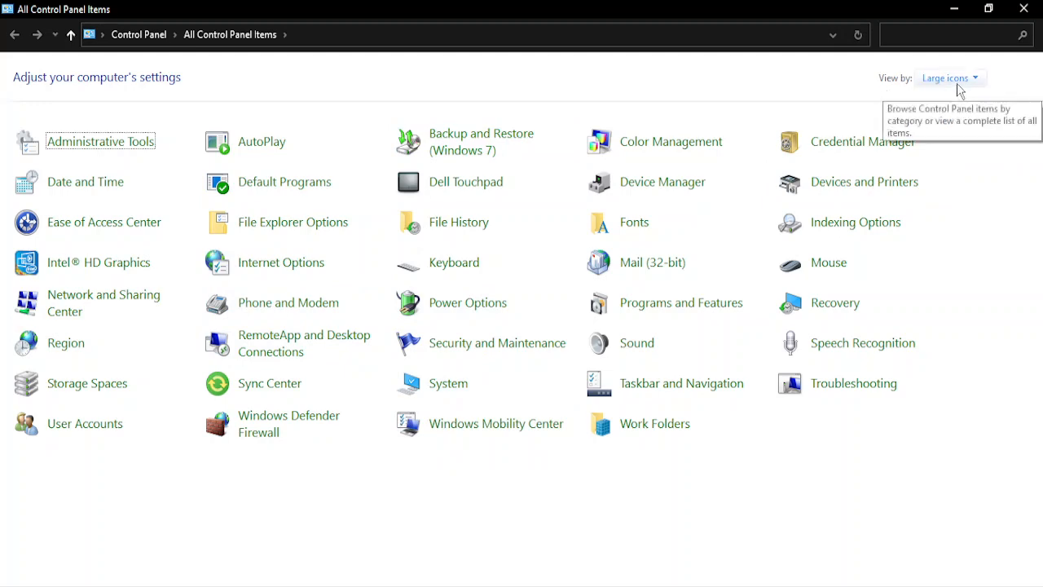
# Switch the view to Category and back to Large icons, then reach Power Options.
pyautogui.click(950, 78)
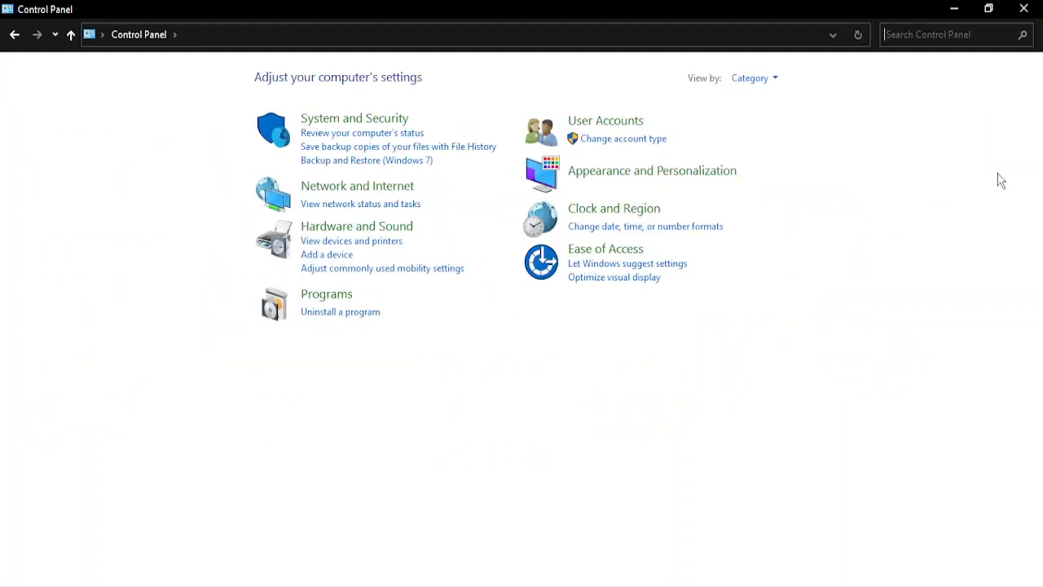
pyautogui.click(771, 122)
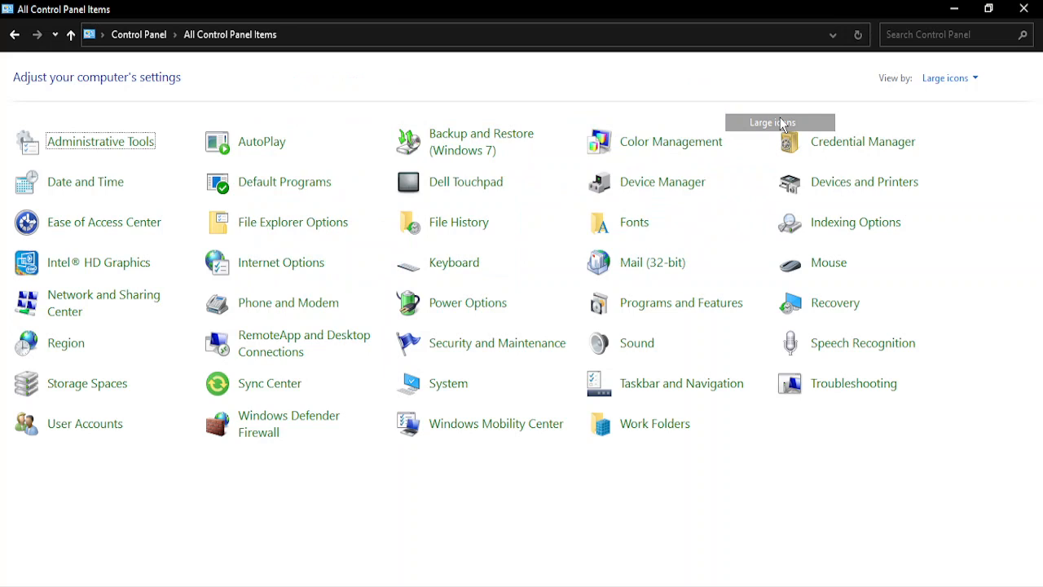
pyautogui.moveTo(767, 487)
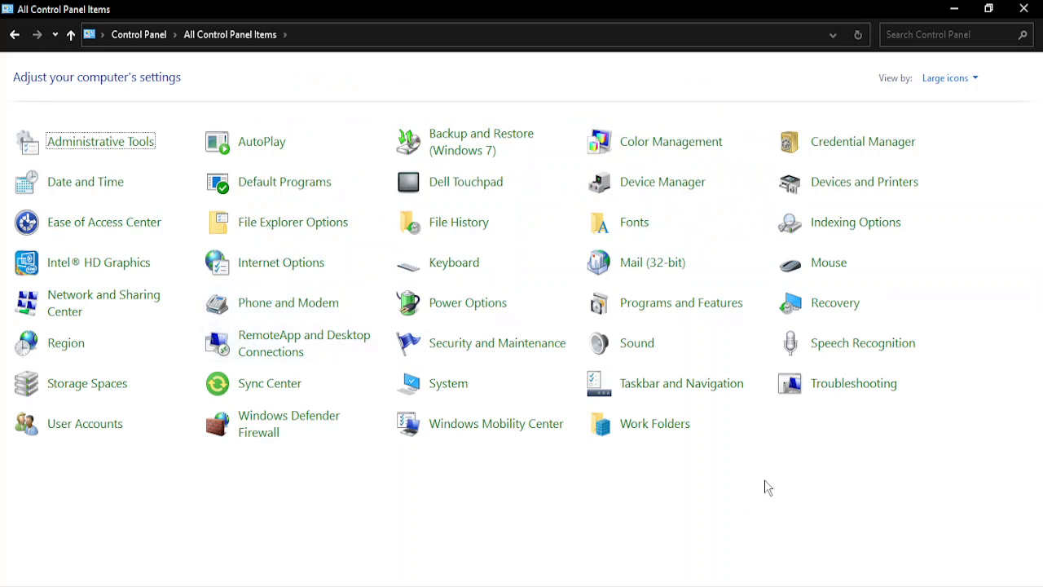
pyautogui.moveTo(468, 303)
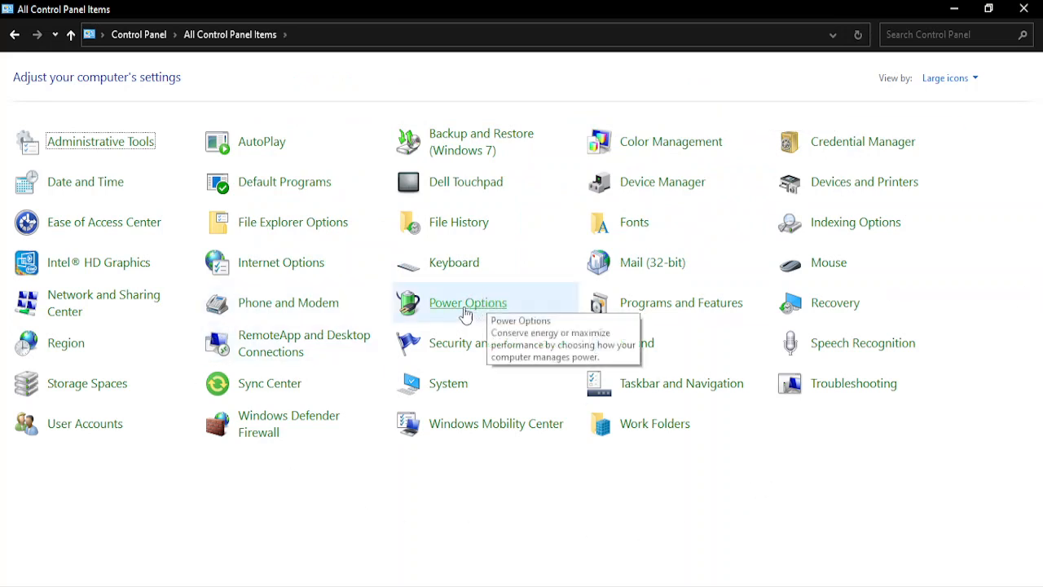
pyautogui.click(467, 302)
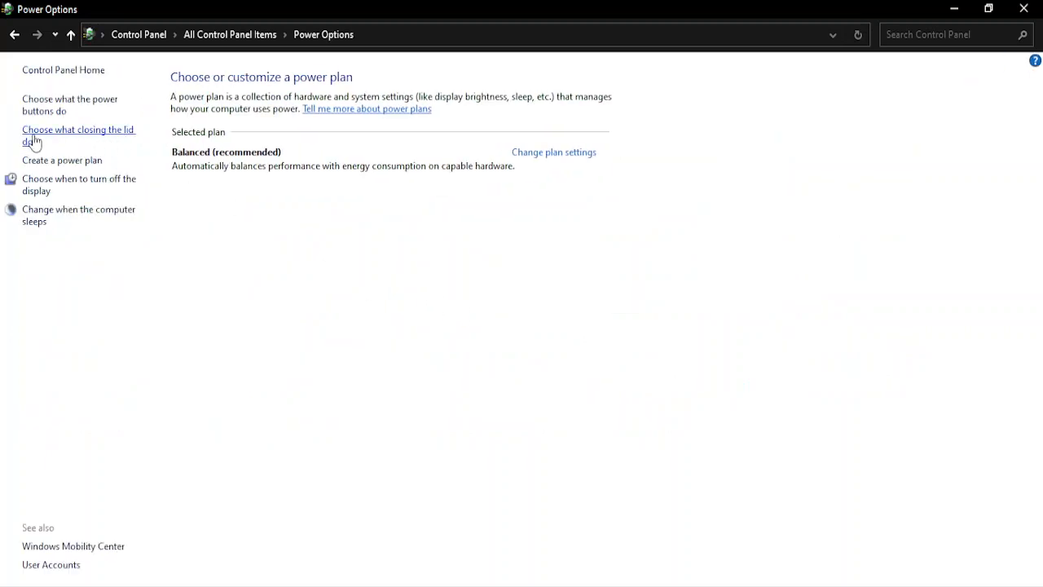
pyautogui.moveTo(112, 135)
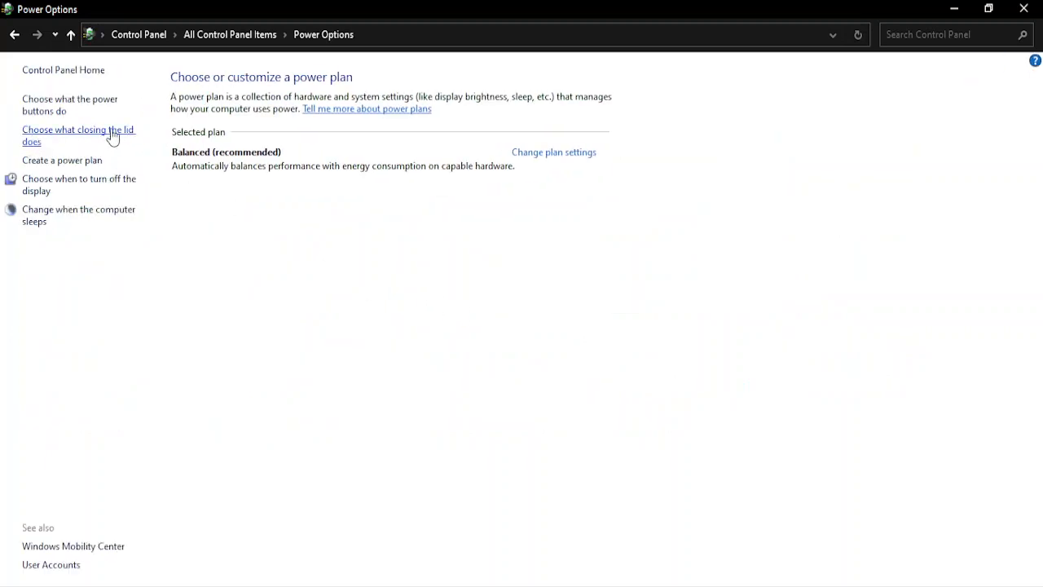
# In the lid-closing settings, set 'When I close the lid' on battery to Do nothing.
pyautogui.click(78, 135)
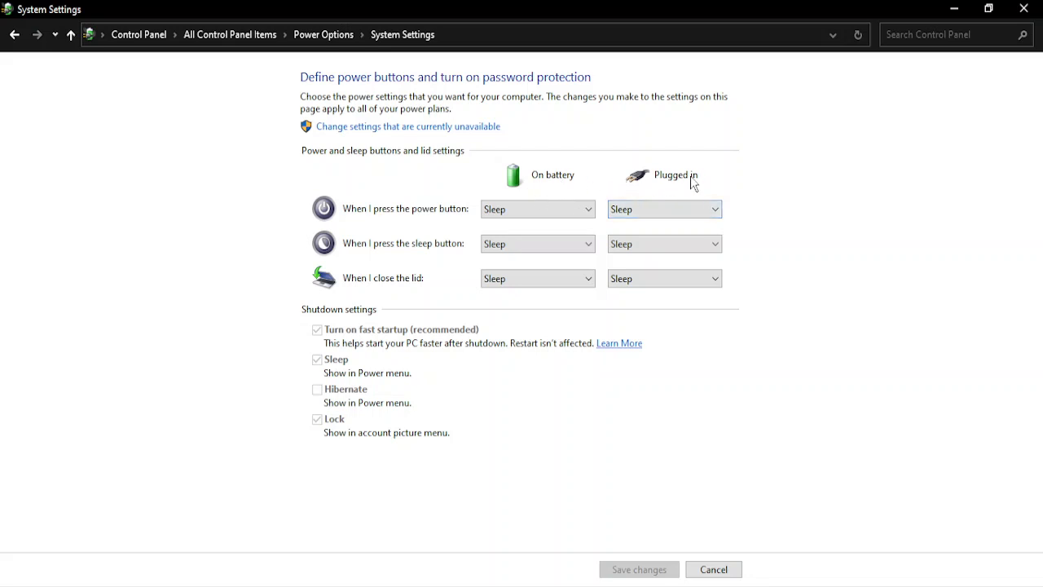
pyautogui.click(537, 278)
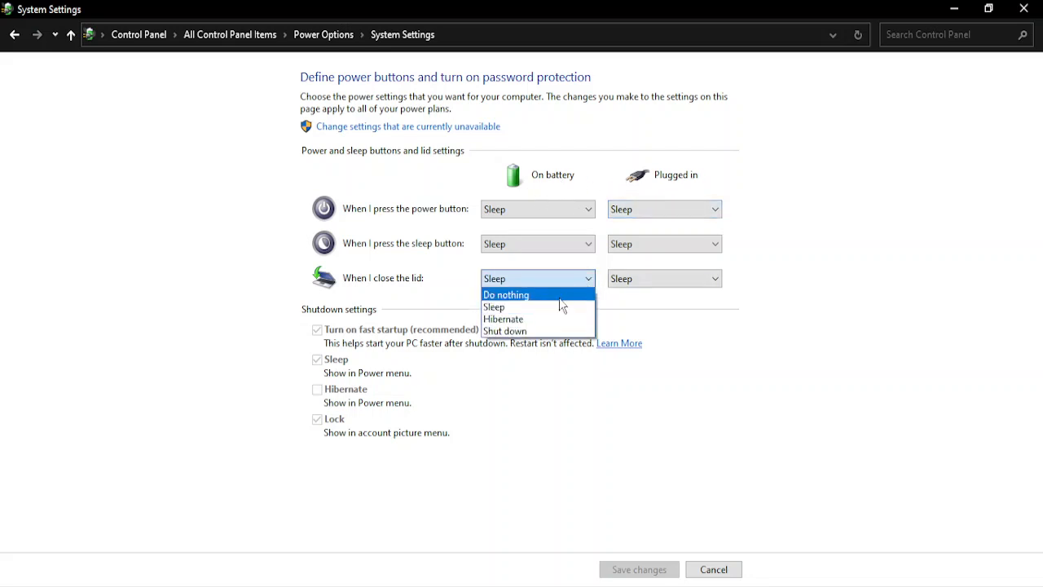
pyautogui.click(505, 294)
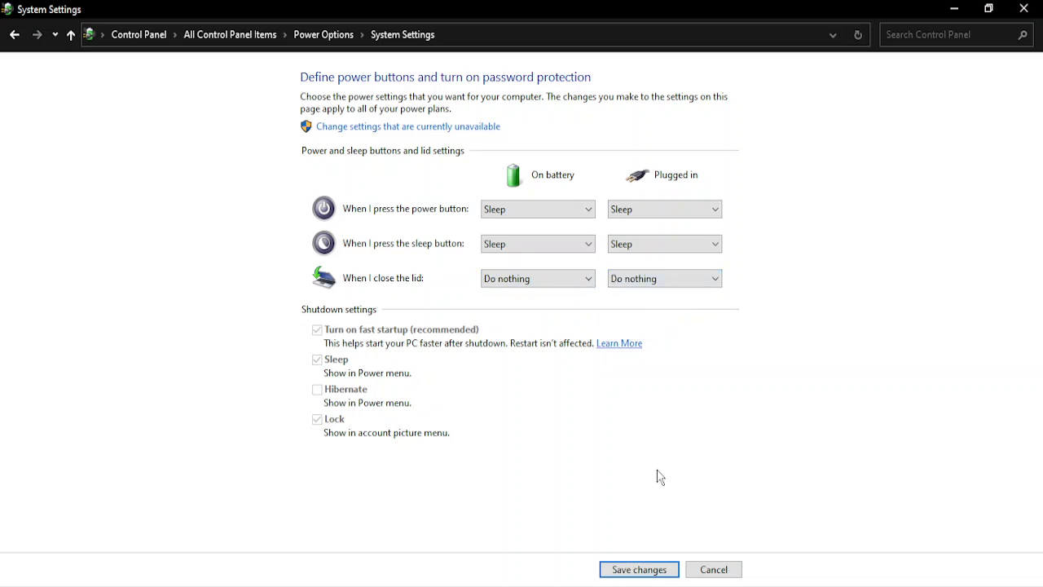
pyautogui.moveTo(639, 569)
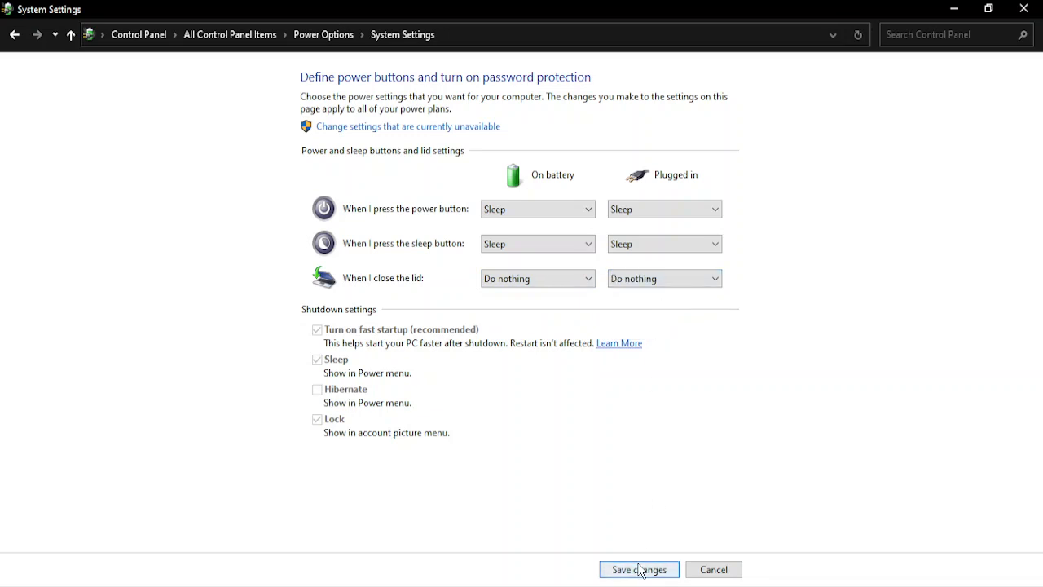